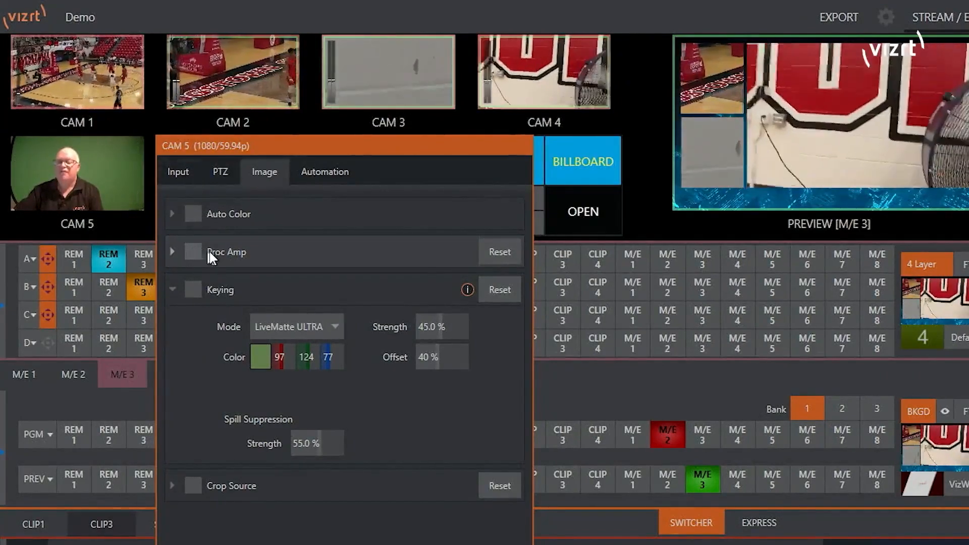
Step: Keep CAM 5's keying mode on LiveMatte ULTRA with the green key colour near 99/124/75
click(225, 251)
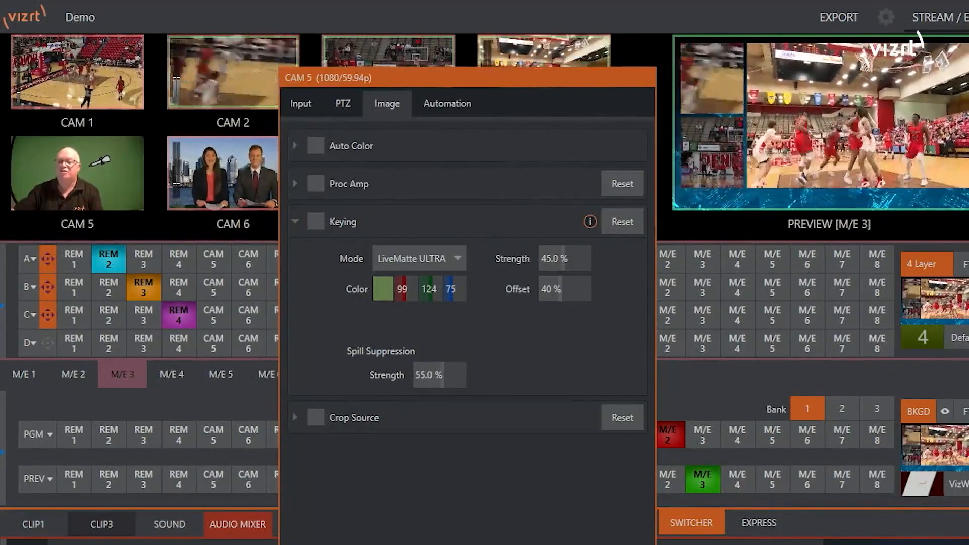
Step: Switch on CAM 5's green-screen key so the background drops out
click(315, 221)
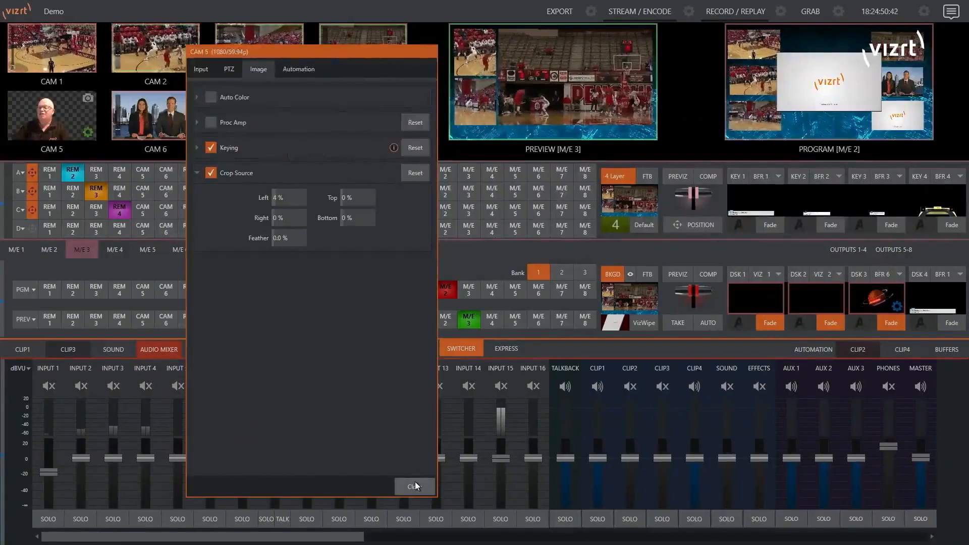
Step: Close CAM 5's image settings and bring up M/E 1's configuration with its stored presets
click(413, 487)
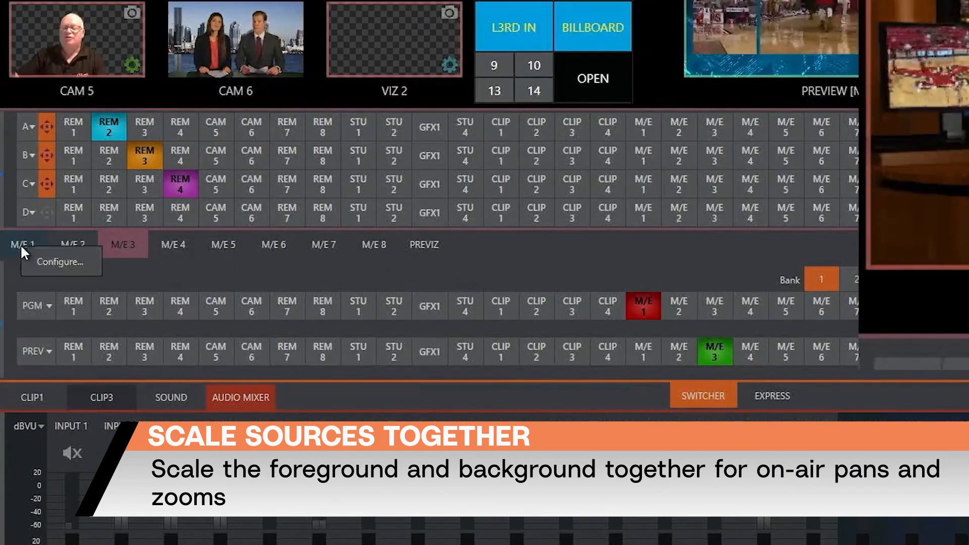
click(60, 262)
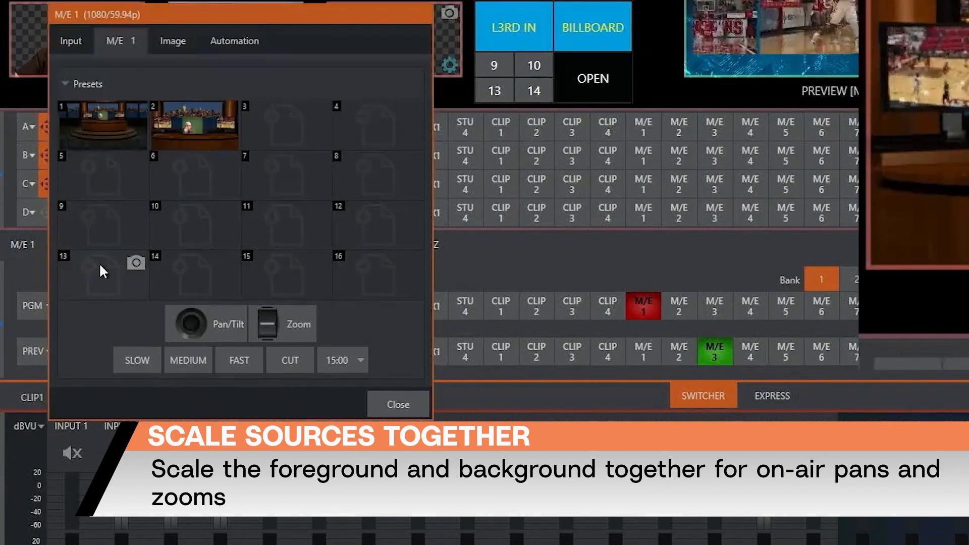
mouse_move(111, 178)
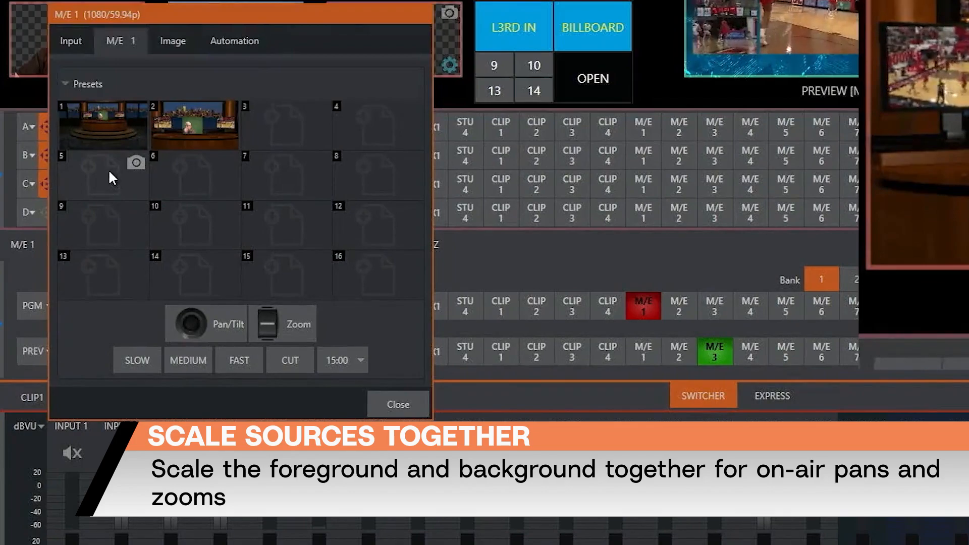